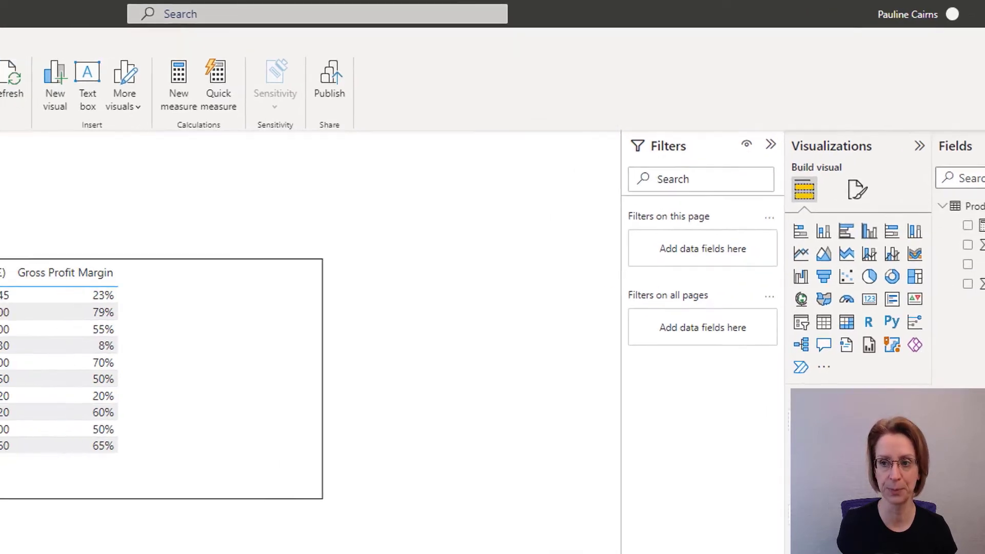
Create the measure Rank = RANKX(ALL(Products[Product]), [Gross Profit Margin]) and commit it.
left_click(179, 86)
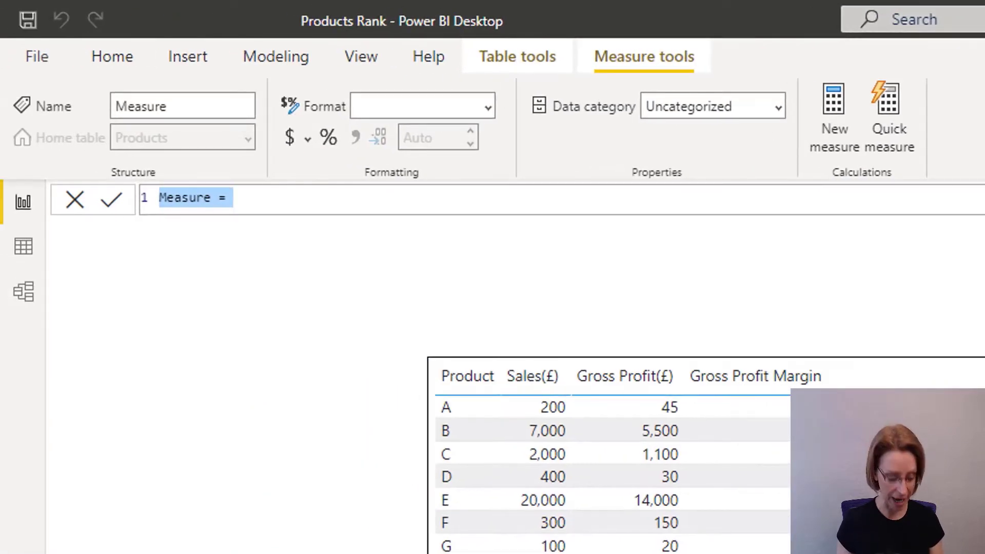
type("Rank")
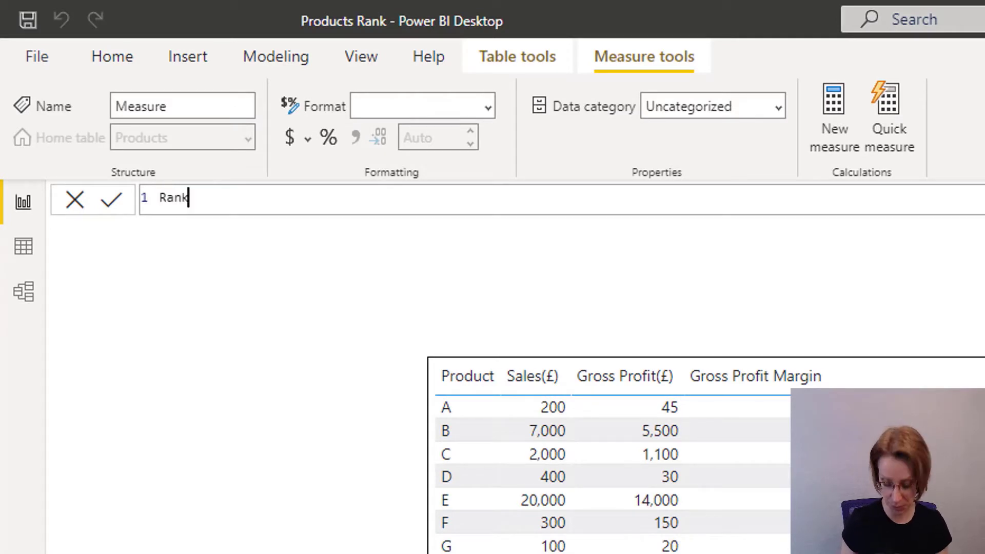
type("=")
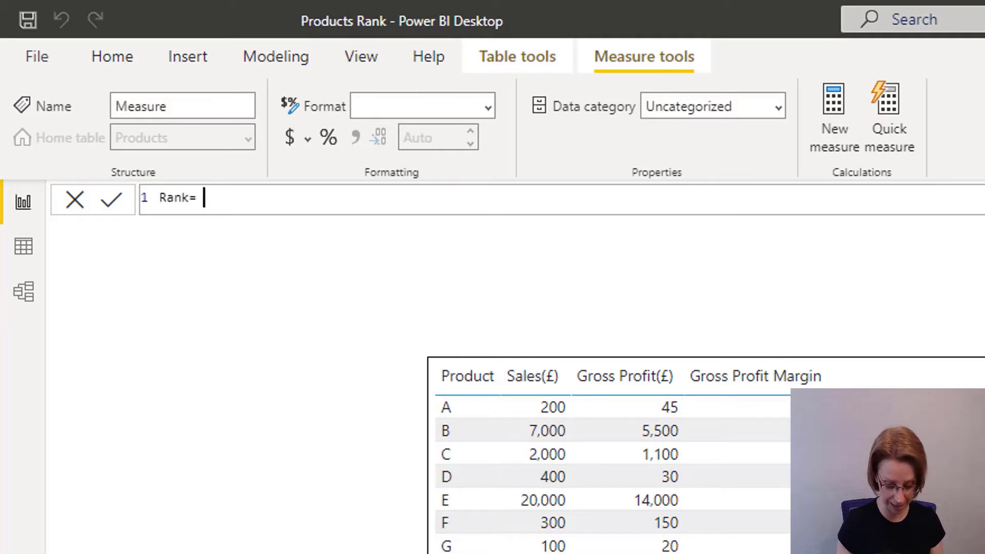
type("RANKX(")
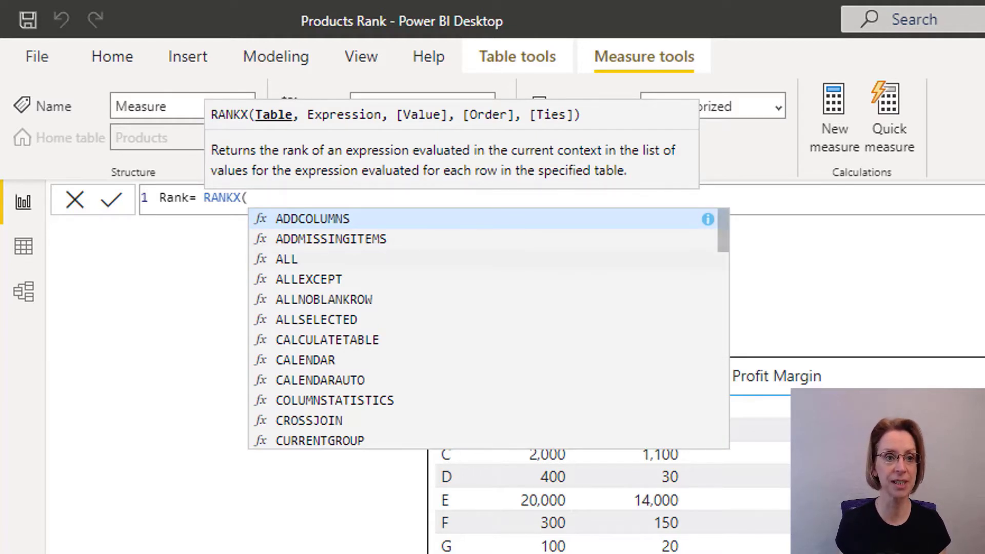
type("ALL(Products[Product")
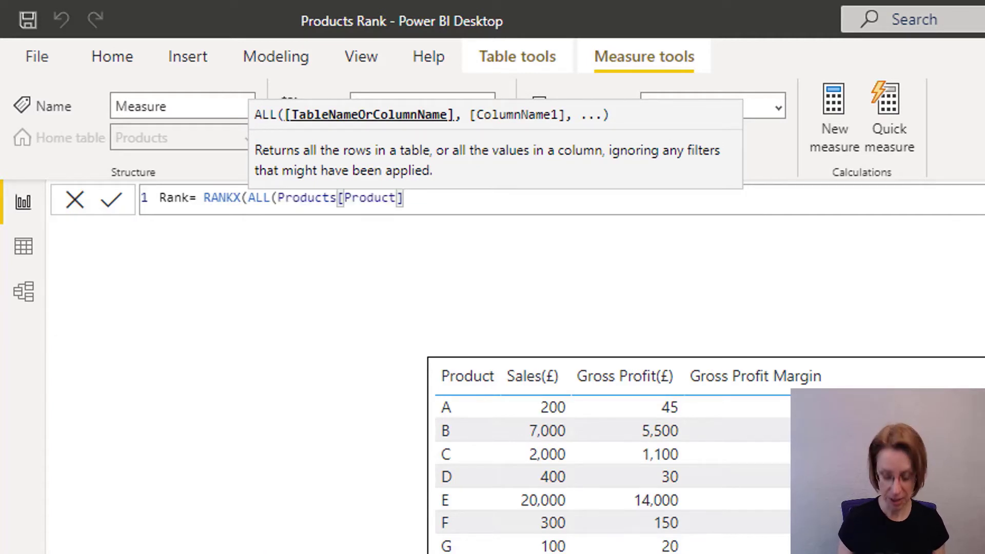
type("),")
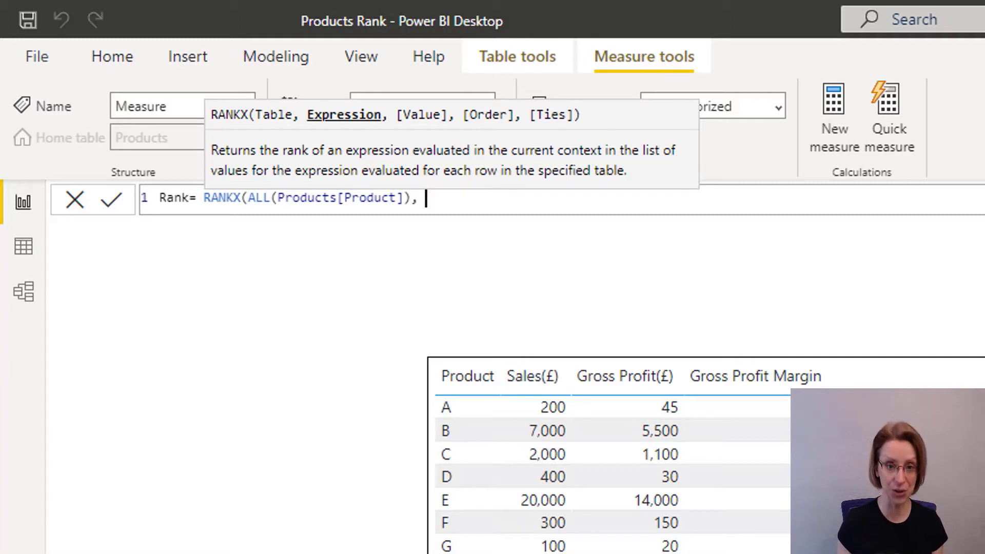
type("Gross Profit Margin])")
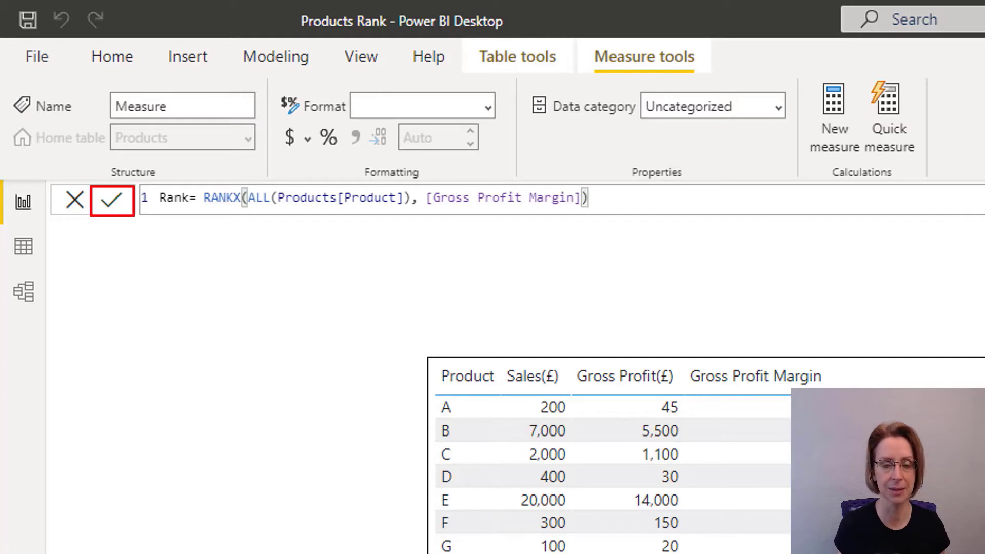
left_click(110, 200)
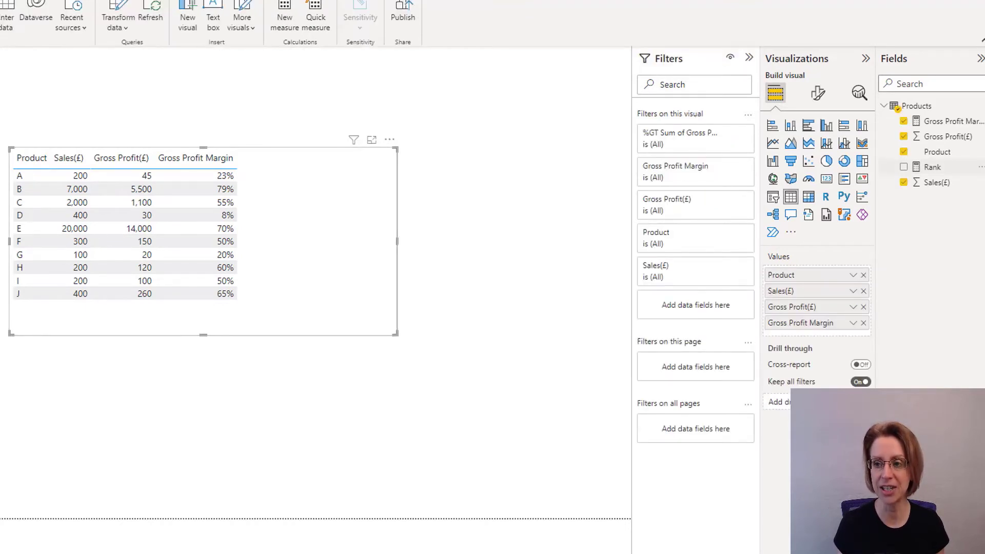
Add Rank to the table visual and sort it so product B (79%) is rank 1 first.
left_click(902, 166)
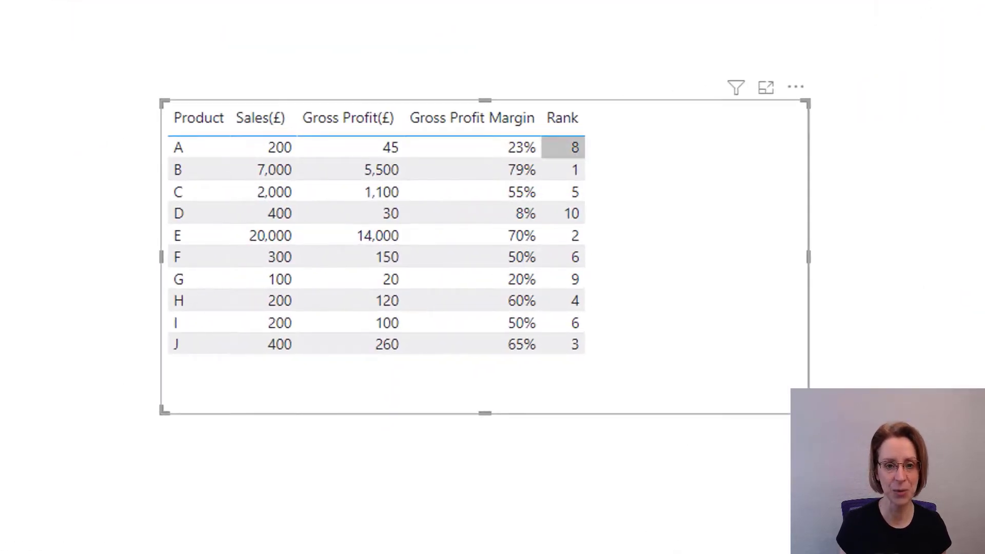
left_click(562, 117)
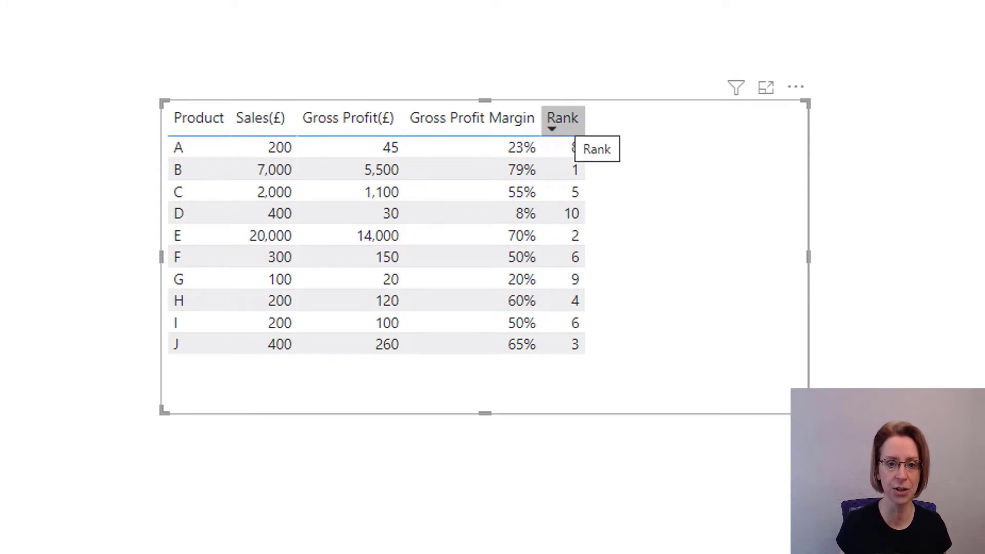
left_click(562, 117)
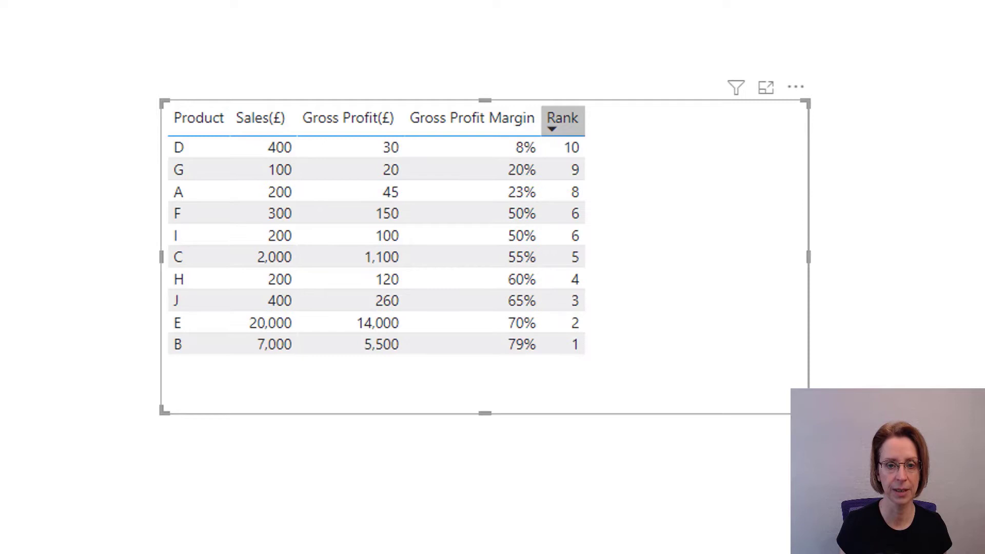
left_click(562, 118)
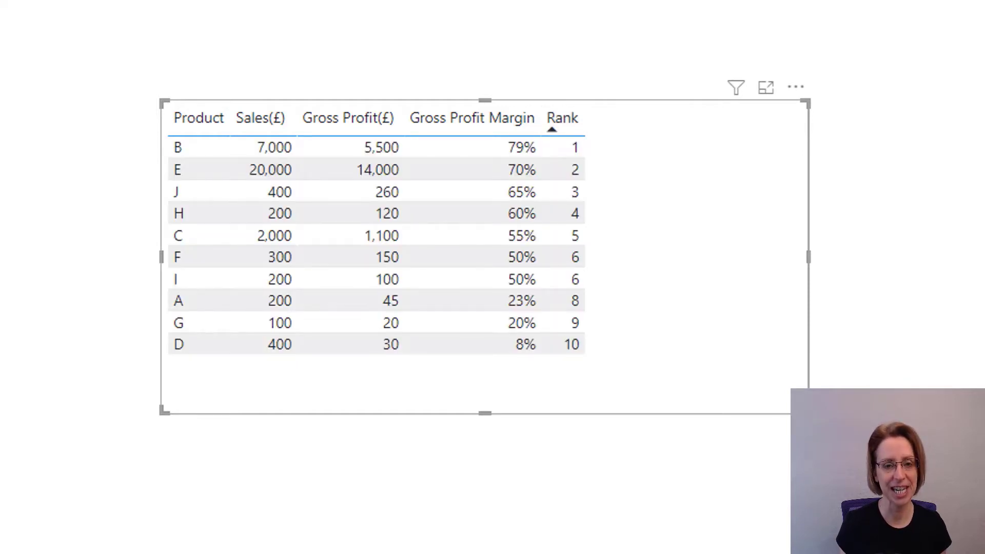
left_click(493, 147)
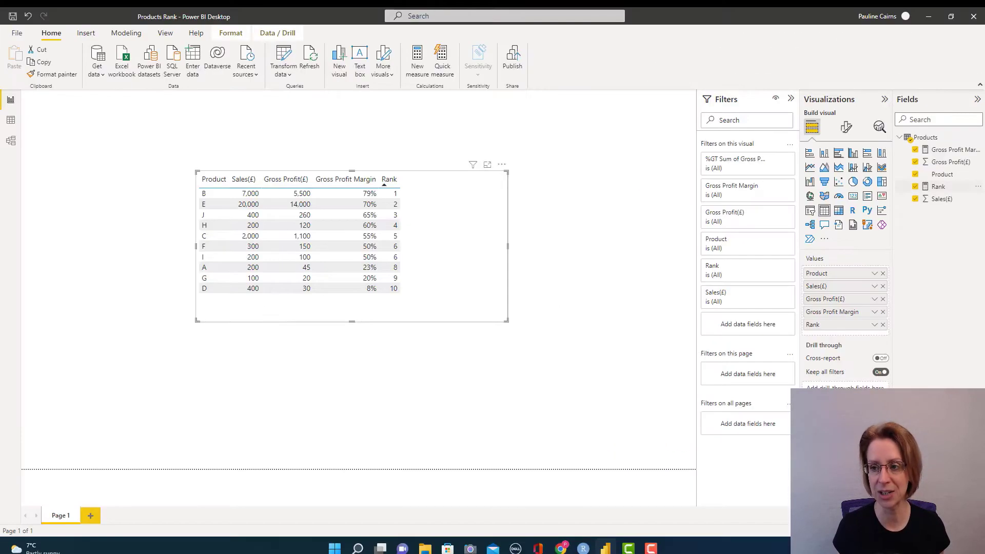
left_click(938, 186)
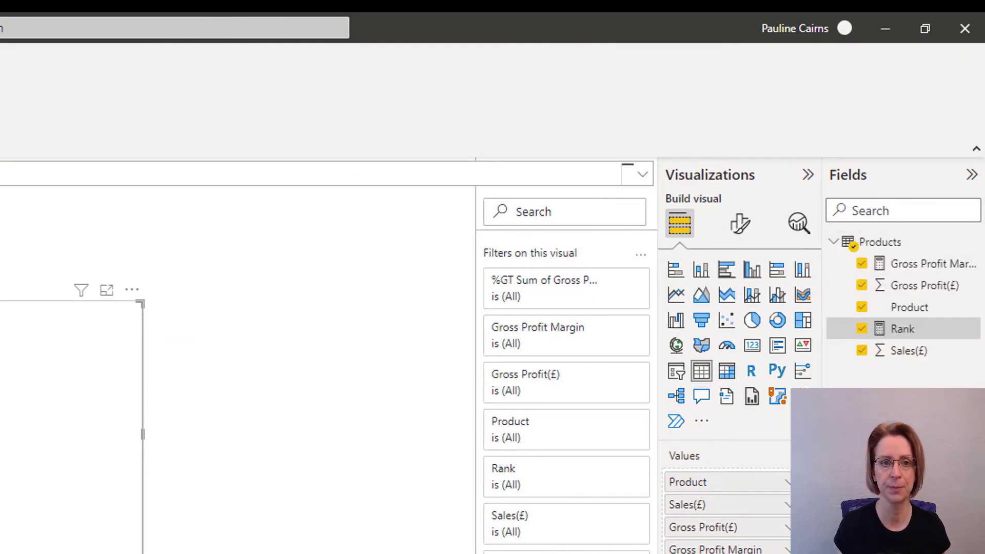
Create Rank Dense from the Rank formula with ,,,Dense as the ties argument and commit it.
left_click(730, 113)
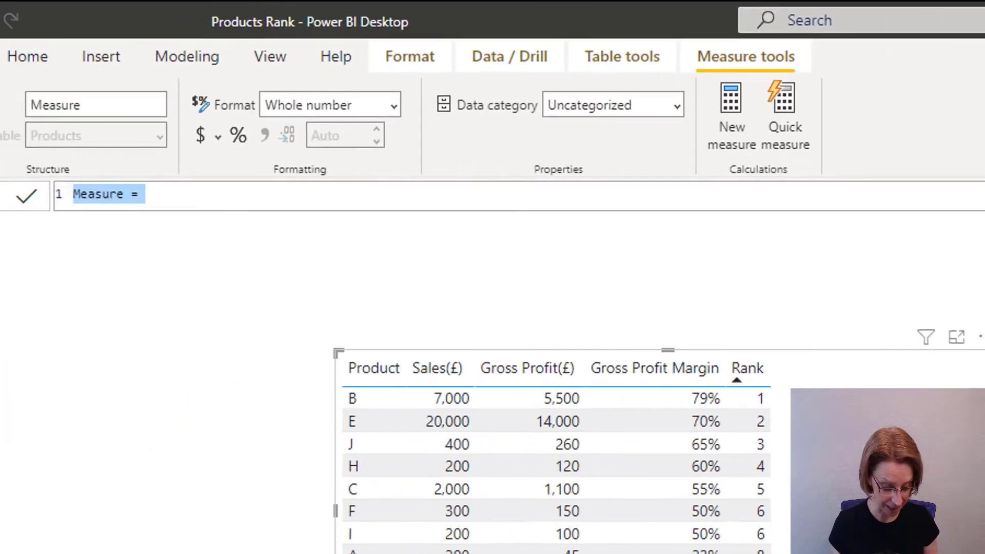
type("Rank = RANKX(ALL(Products[Product]), [Gross Profit Margin])")
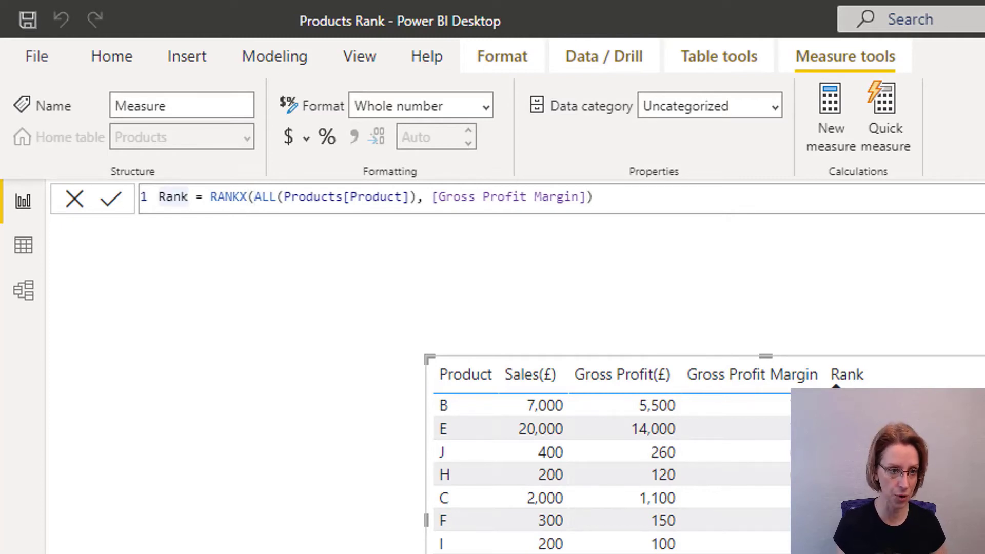
type("Den")
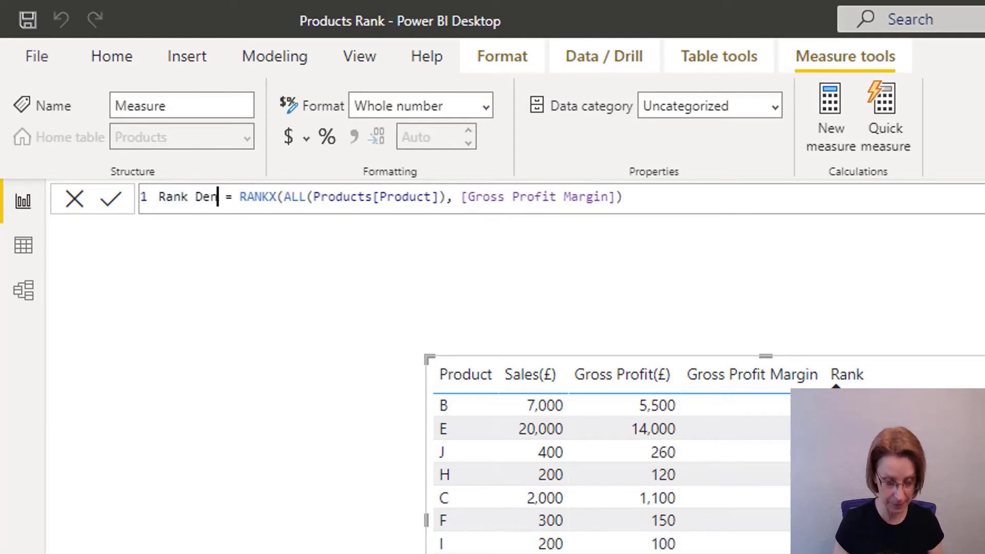
type("se")
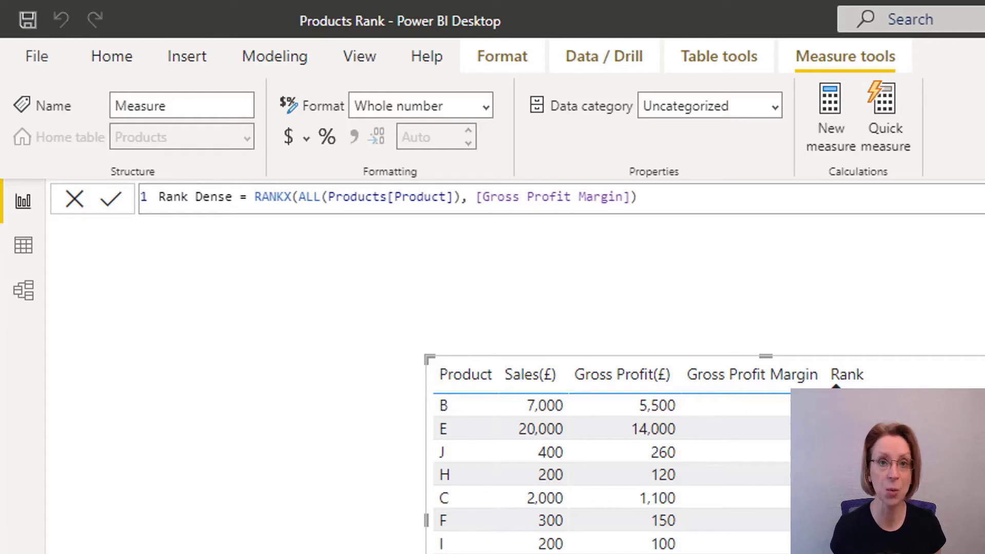
left_click(621, 197)
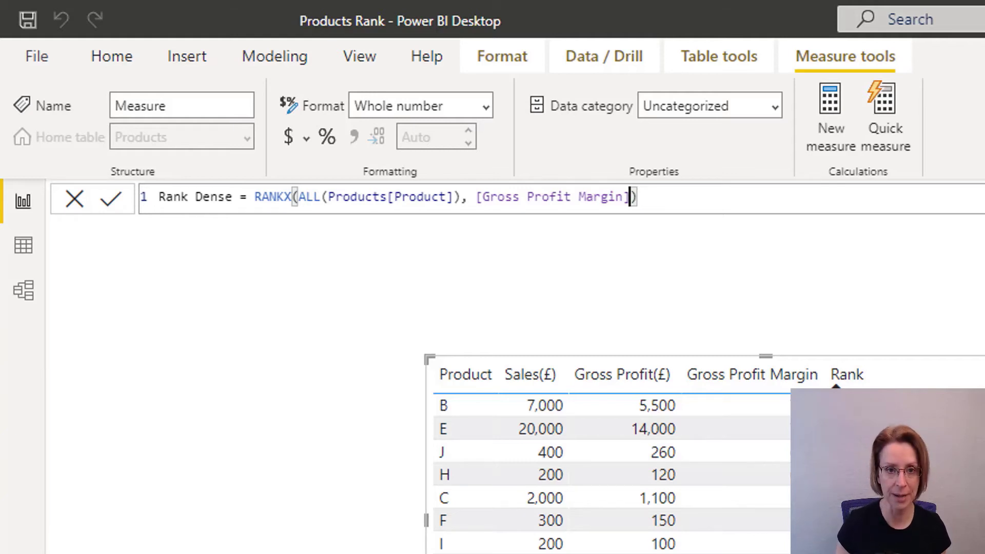
type(",")
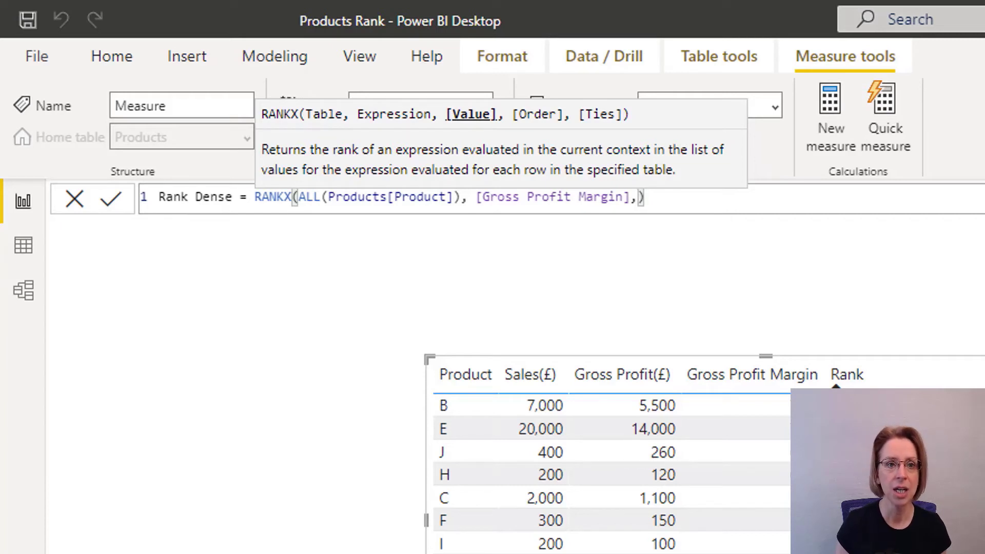
type(",")
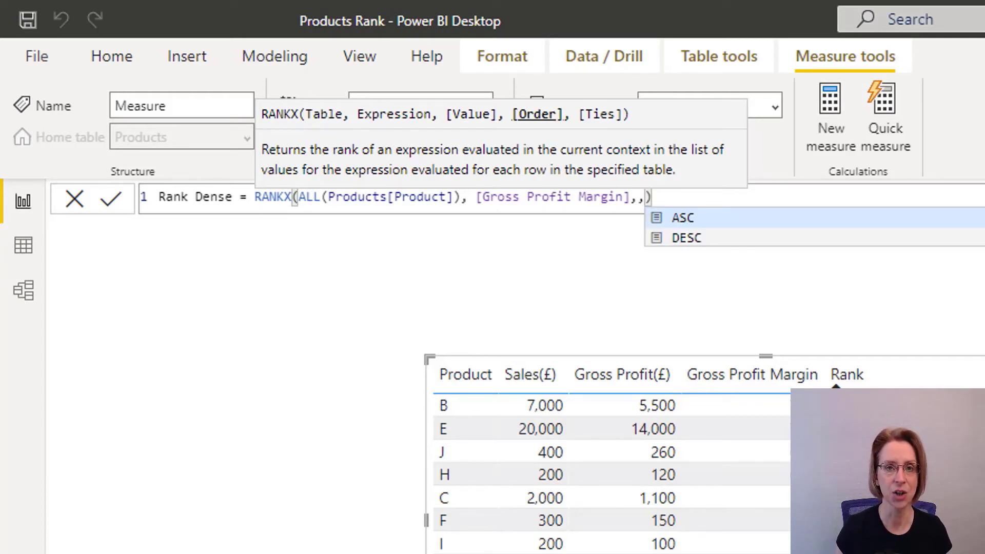
type(",Dense")
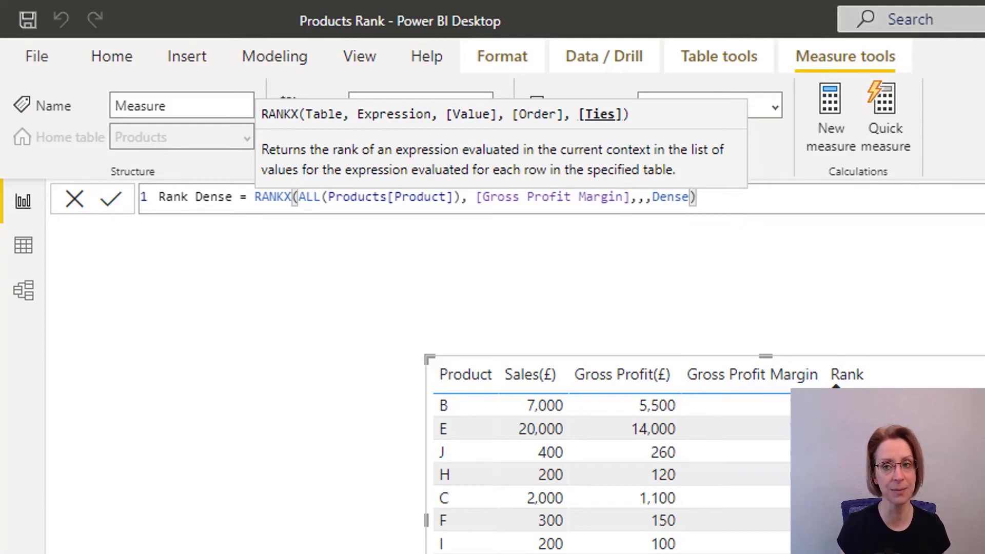
left_click(108, 198)
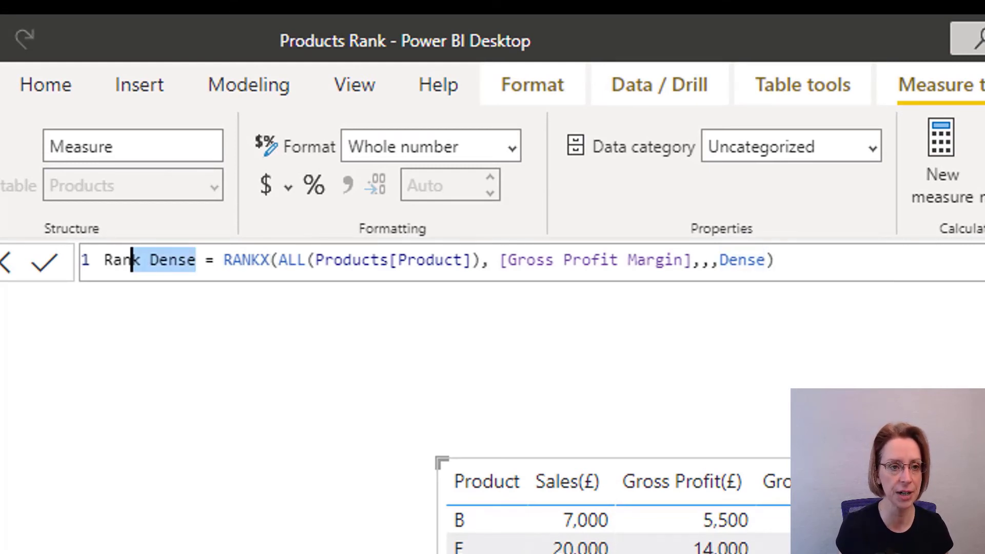
Rename the measure Rank Skip and change the Dense ties argument to Skip.
type("S")
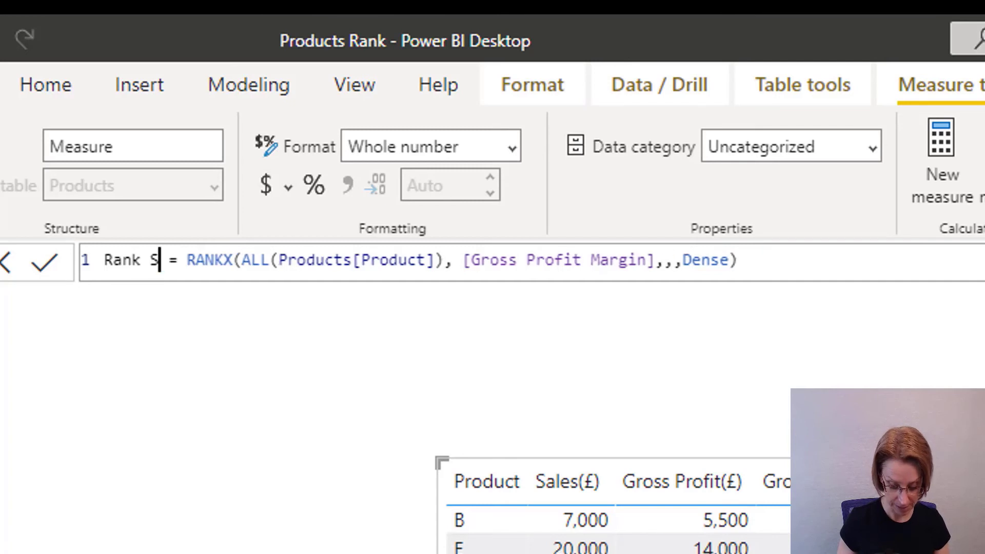
type("kip")
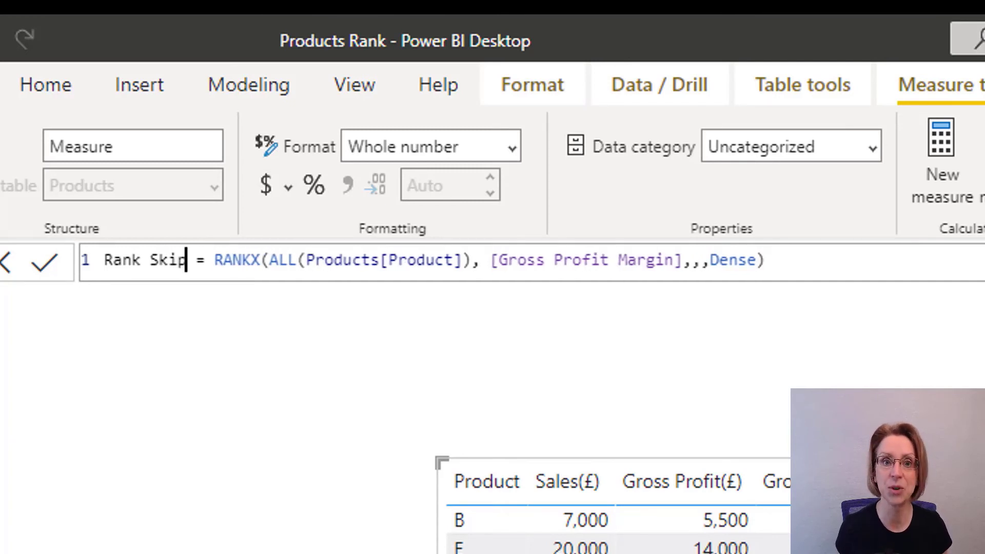
double_click(726, 259)
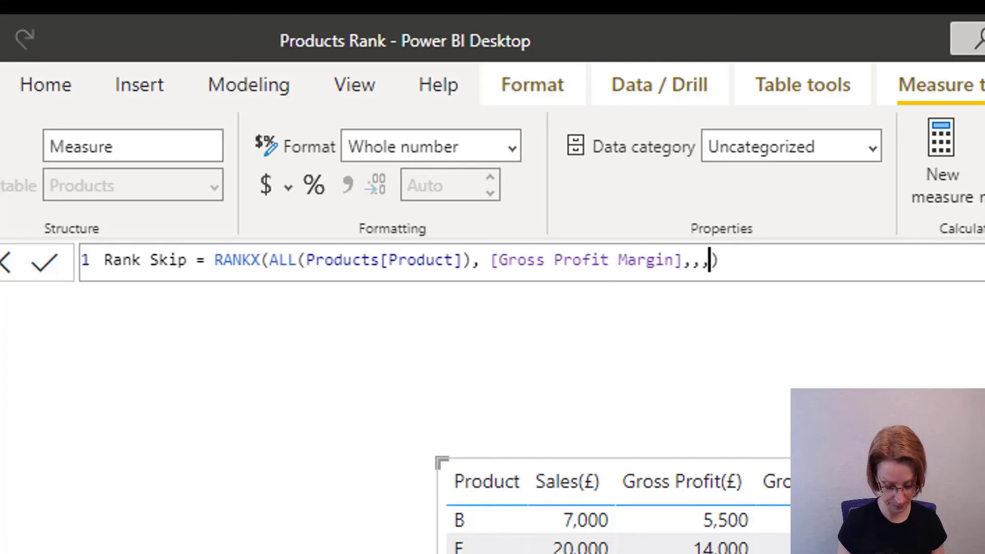
type("Skip")
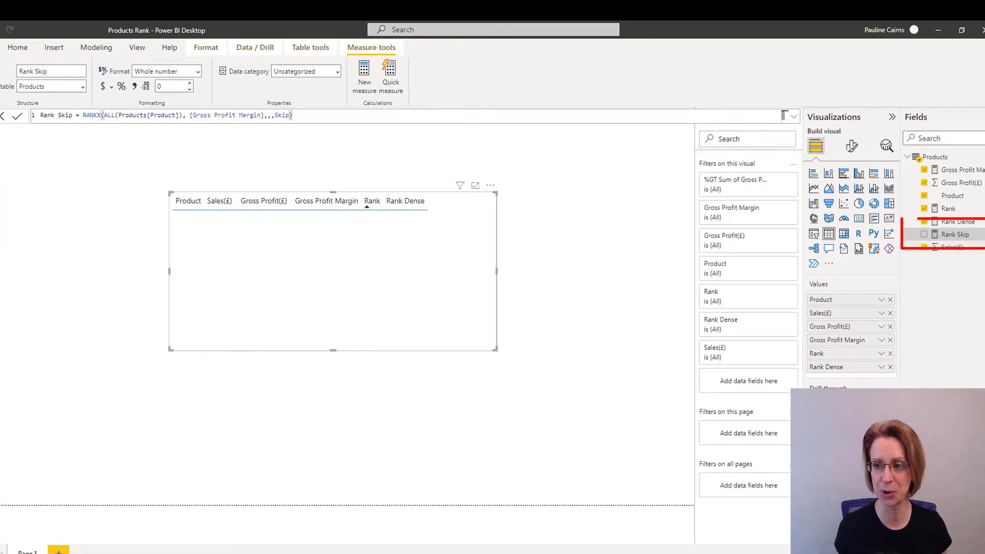
Add Rank Skip to the table visual beside Rank and Rank Dense.
left_click(924, 234)
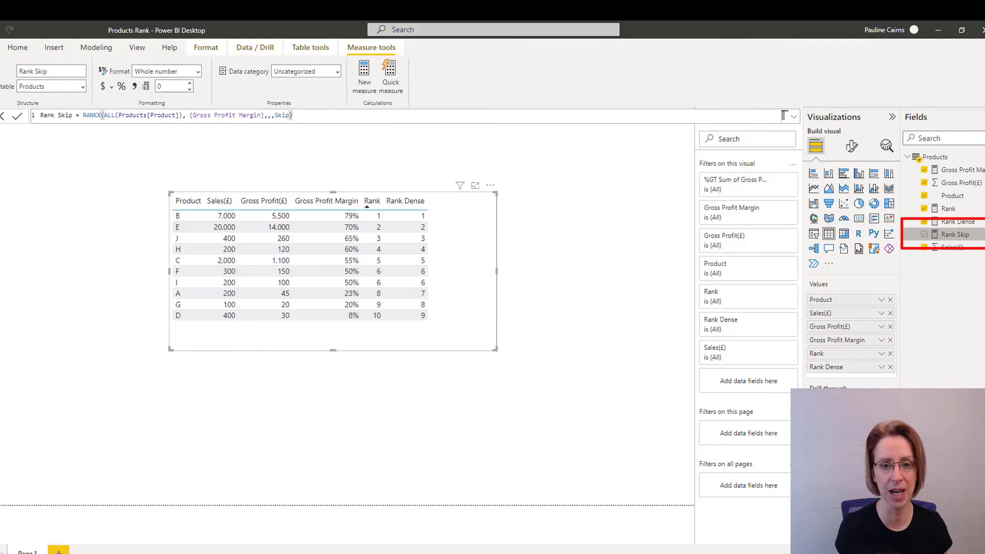
left_click(924, 234)
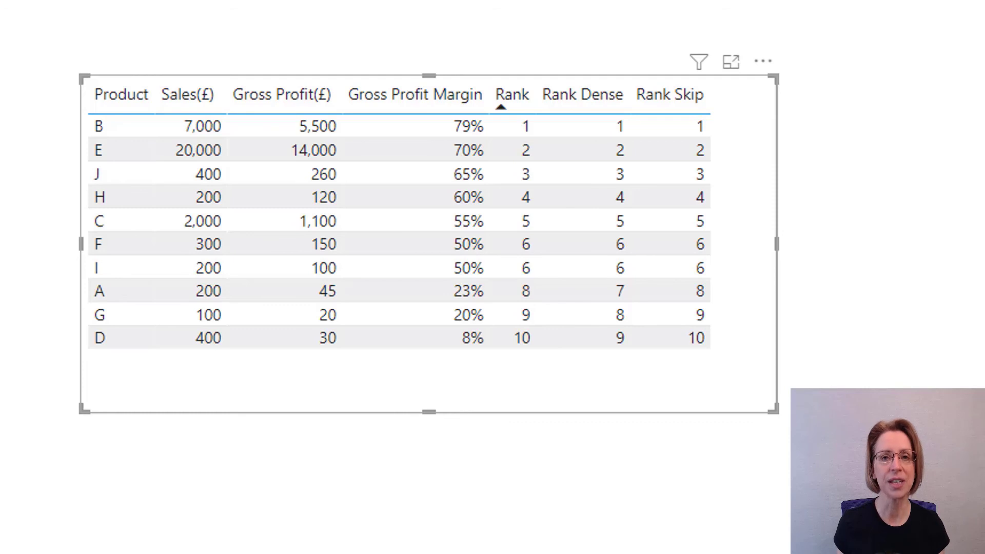
left_click(511, 125)
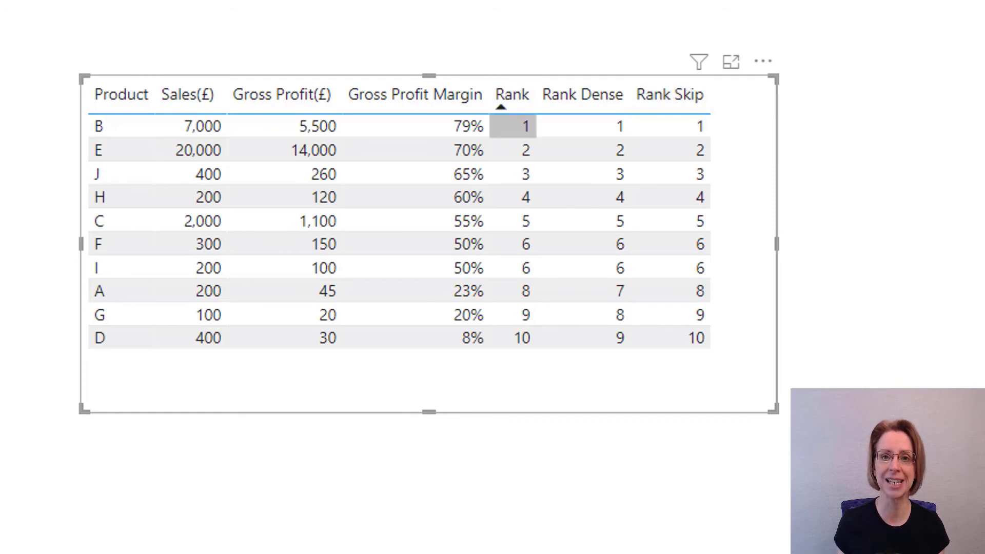